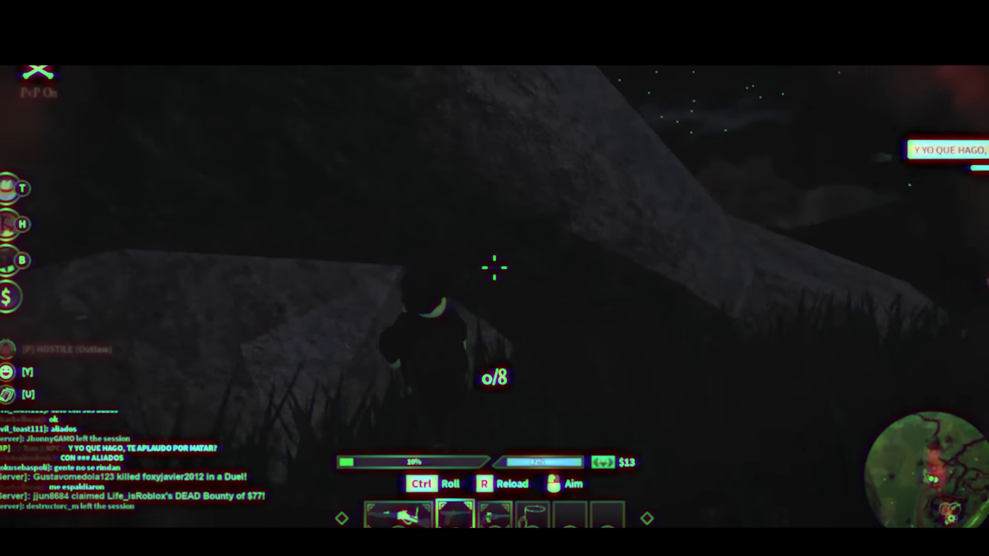
Step: Bring up the Skills panel via the R hotkey, showing total level 2 with Hunting at 2
key(r)
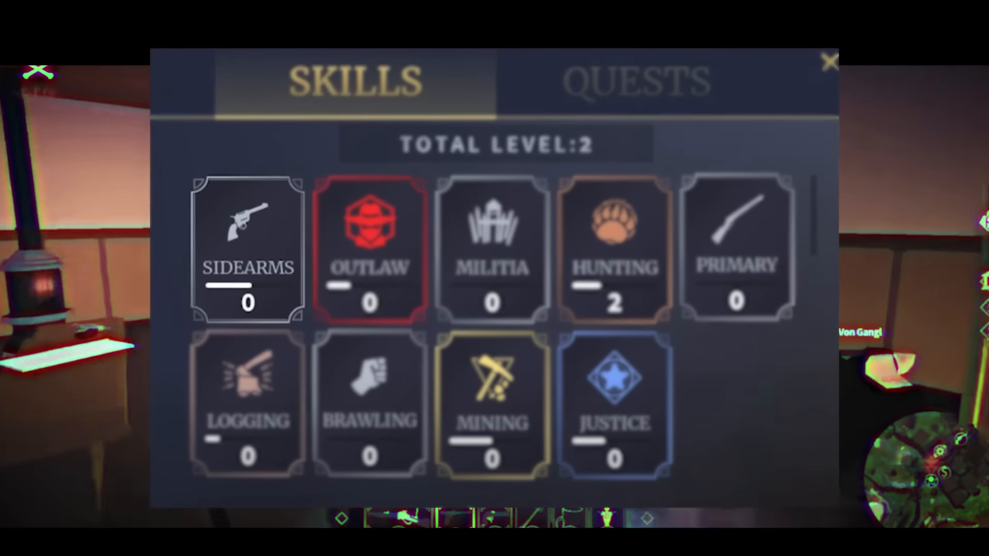
click(828, 61)
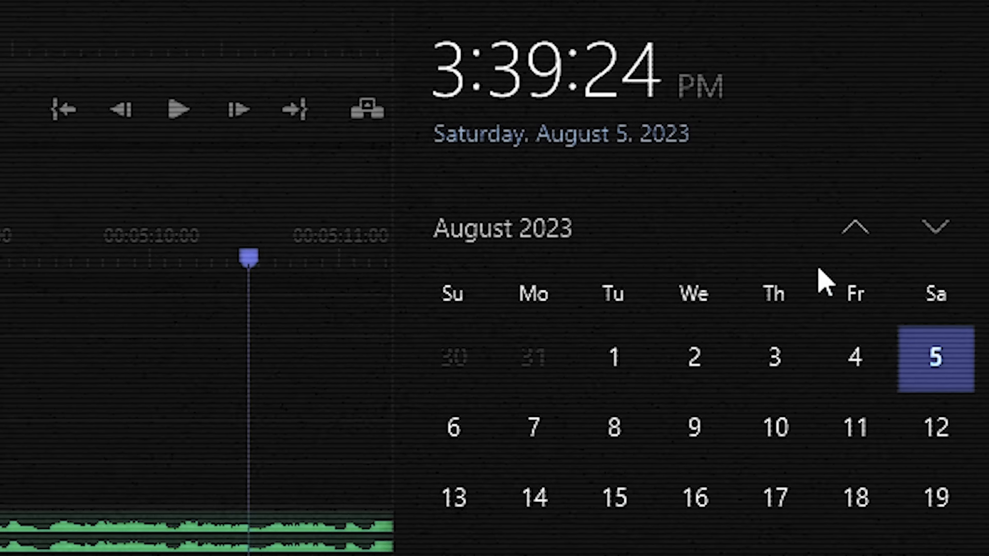
mouse_move(743, 149)
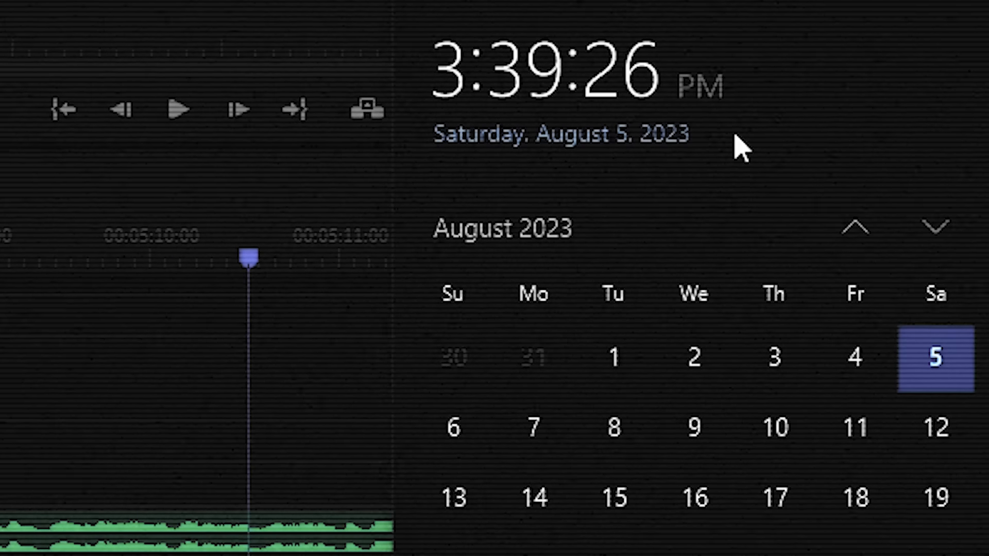
mouse_move(564, 158)
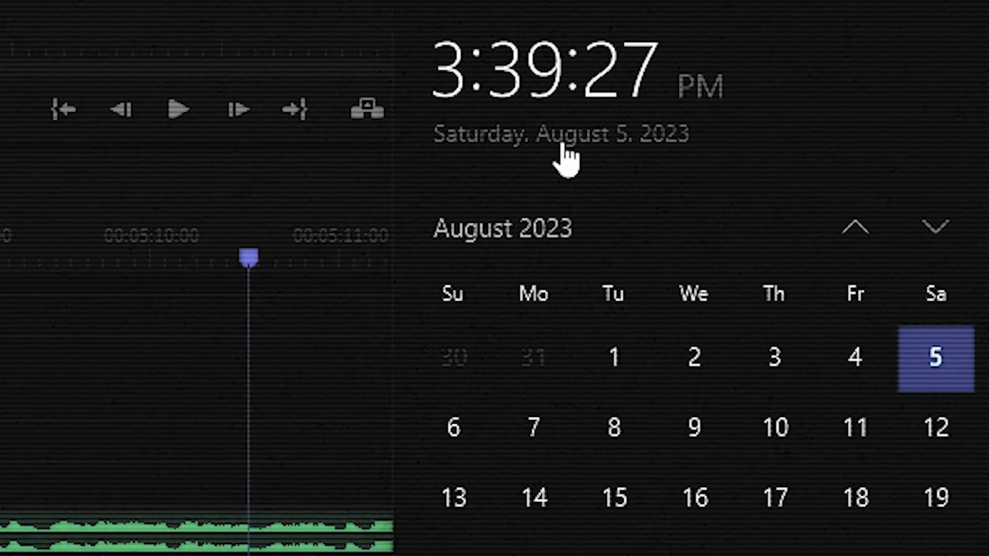
mouse_move(290, 344)
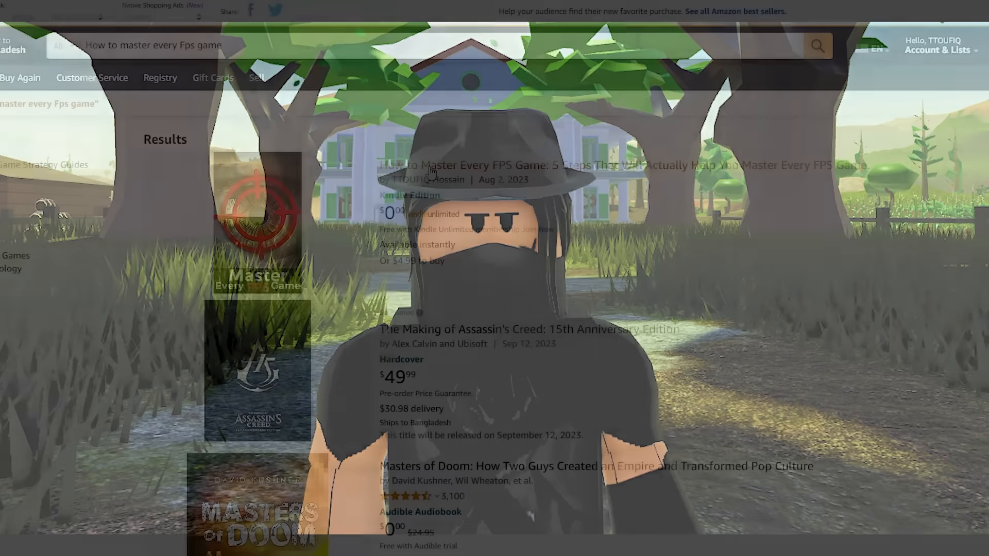
Step: View the 'How to Master Every FPS Game' Kindle page listing $0.00 and 44 pages
click(438, 165)
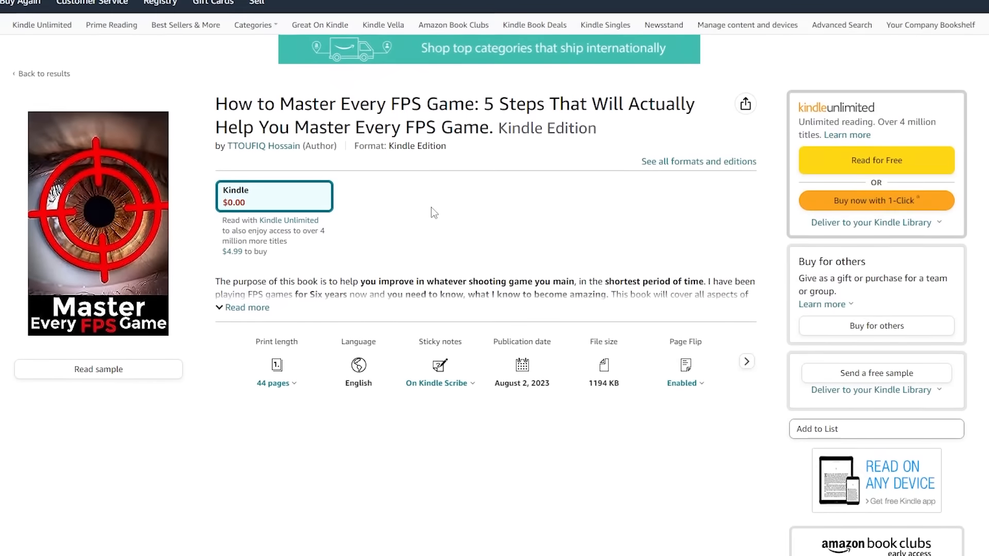
scroll(down, 3)
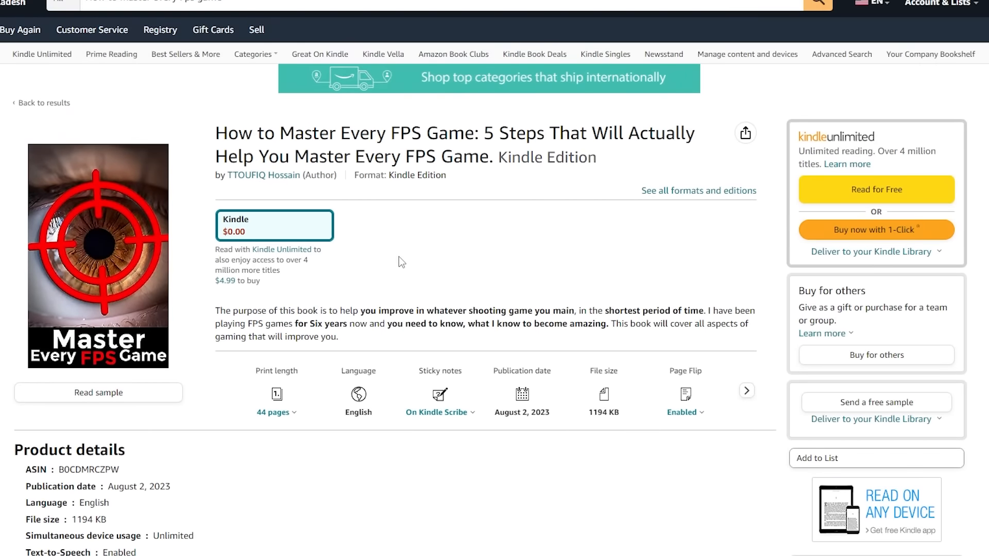
mouse_move(217, 134)
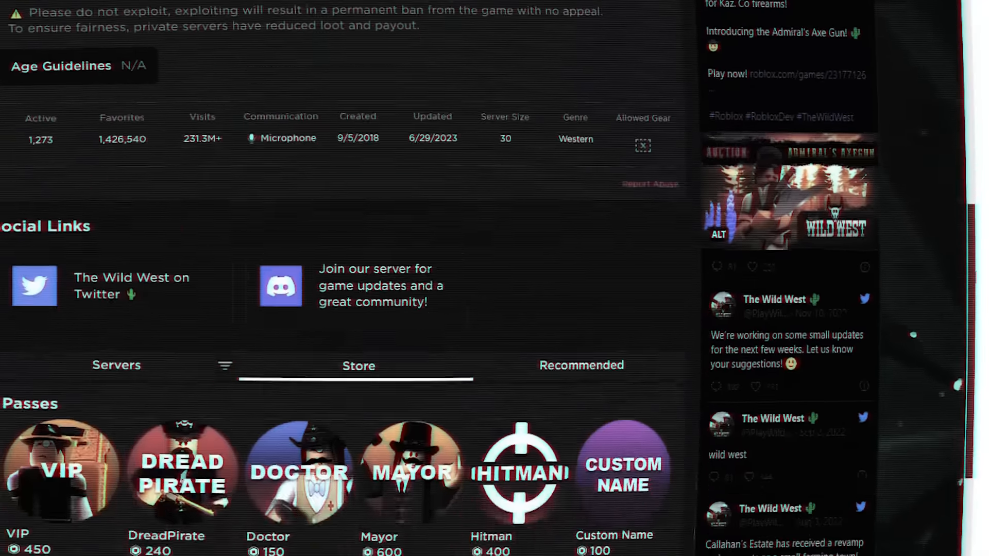
Step: Scroll The Wild West game page down to the Store tab's Passes section, all owned
scroll(down, 3)
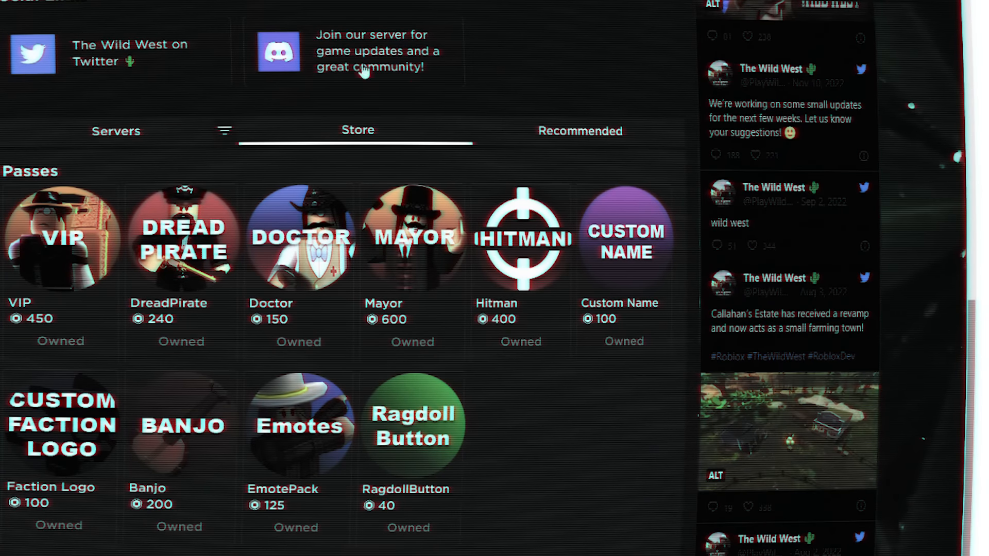
mouse_move(390, 353)
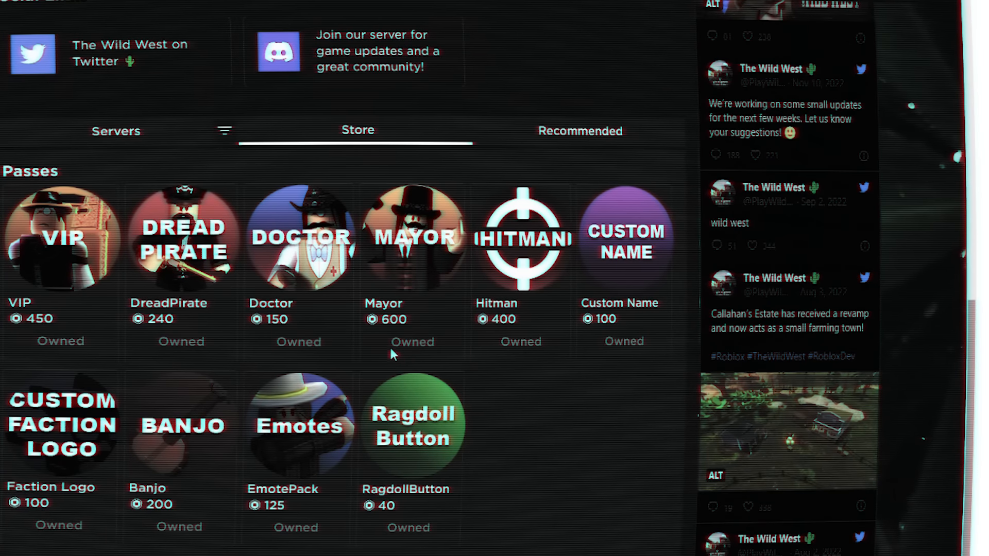
mouse_move(378, 361)
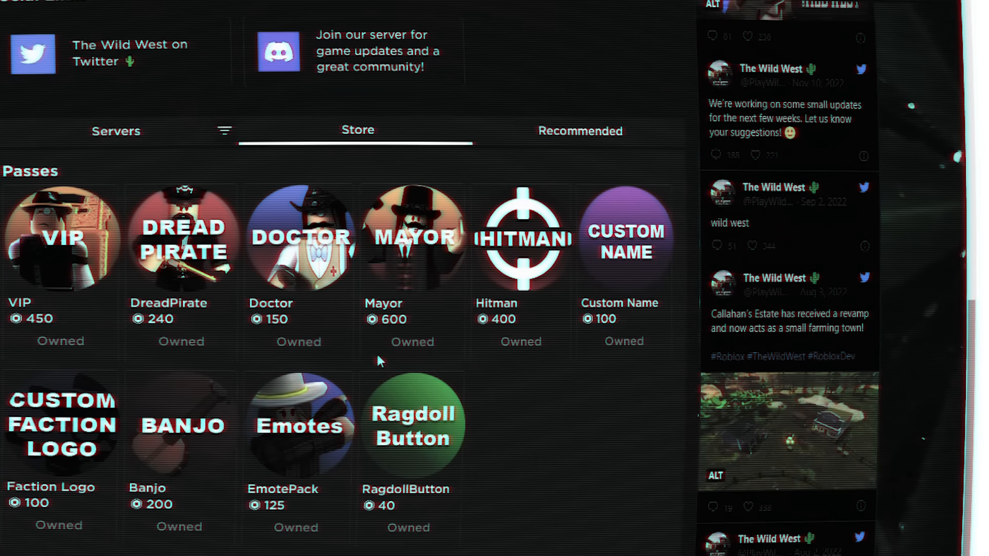